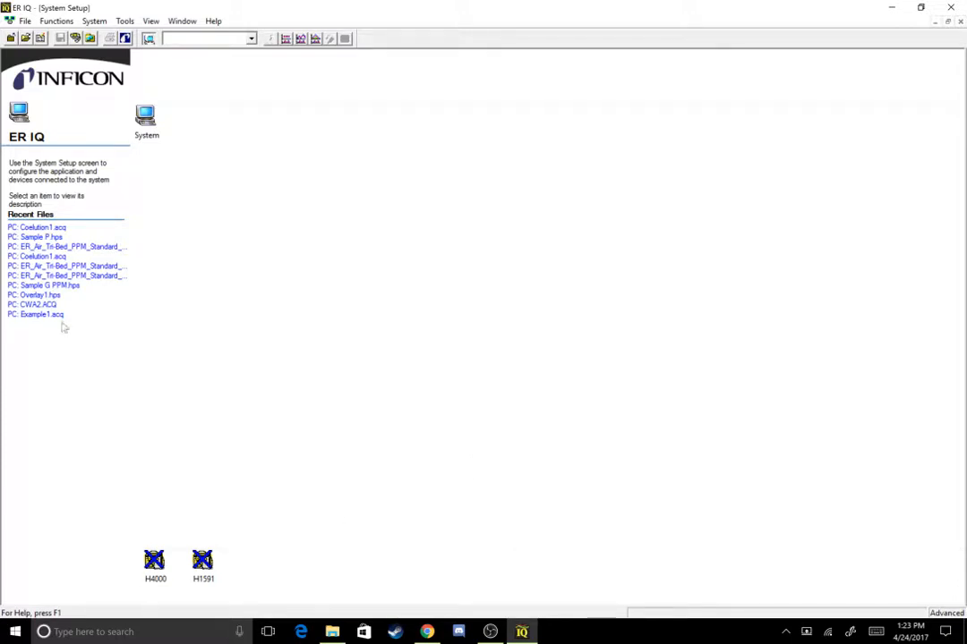
{"action": "mouse_move", "coordinate": [37, 227]}
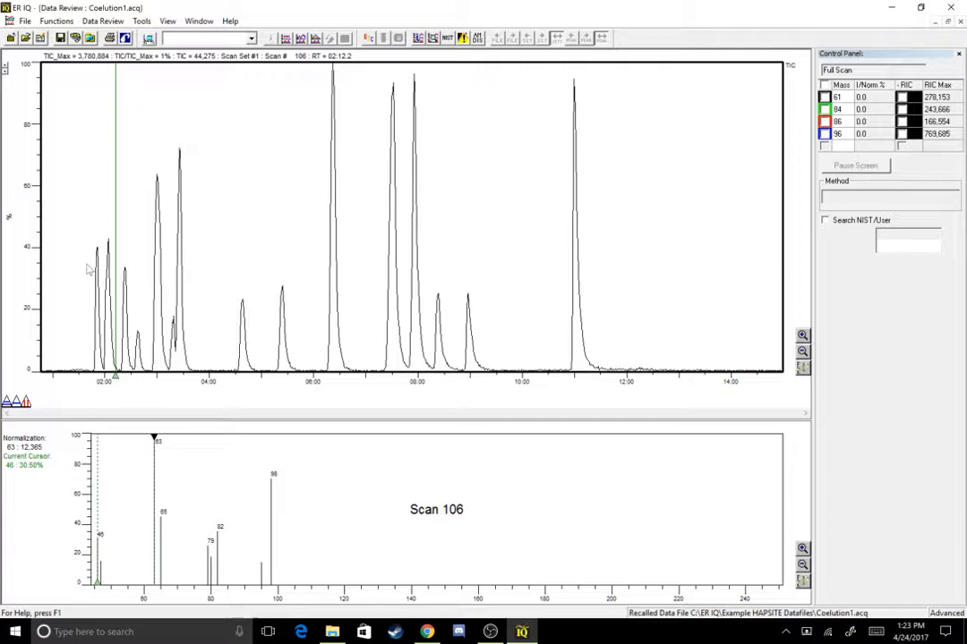
{"action": "mouse_move", "coordinate": [827, 226]}
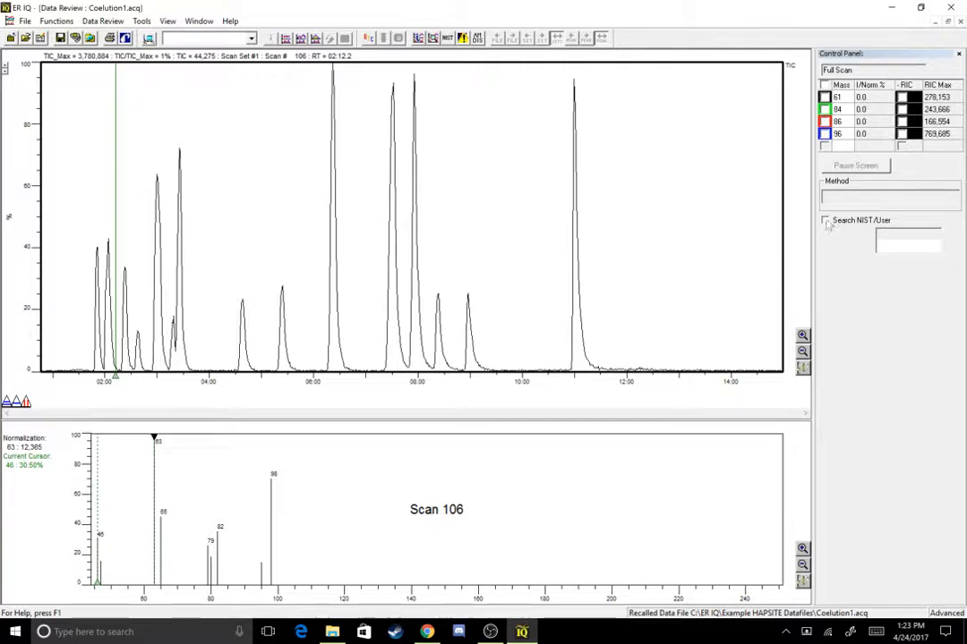
Step: Enable Search NIST/User so scan 106 matches 2-Chloroethyl methyl sulfone
{"action": "left_click", "coordinate": [825, 220]}
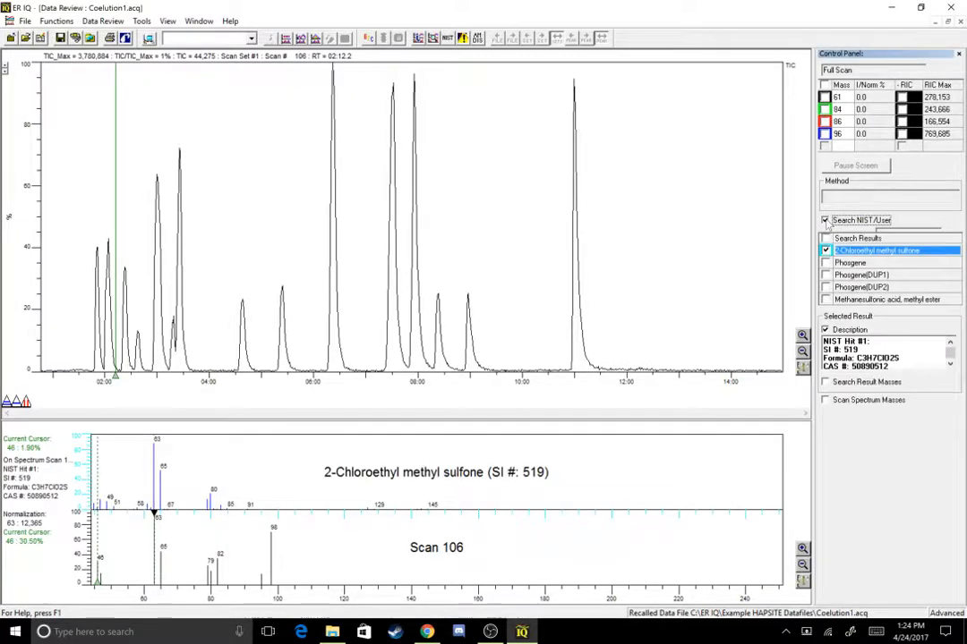
{"action": "mouse_move", "coordinate": [71, 369]}
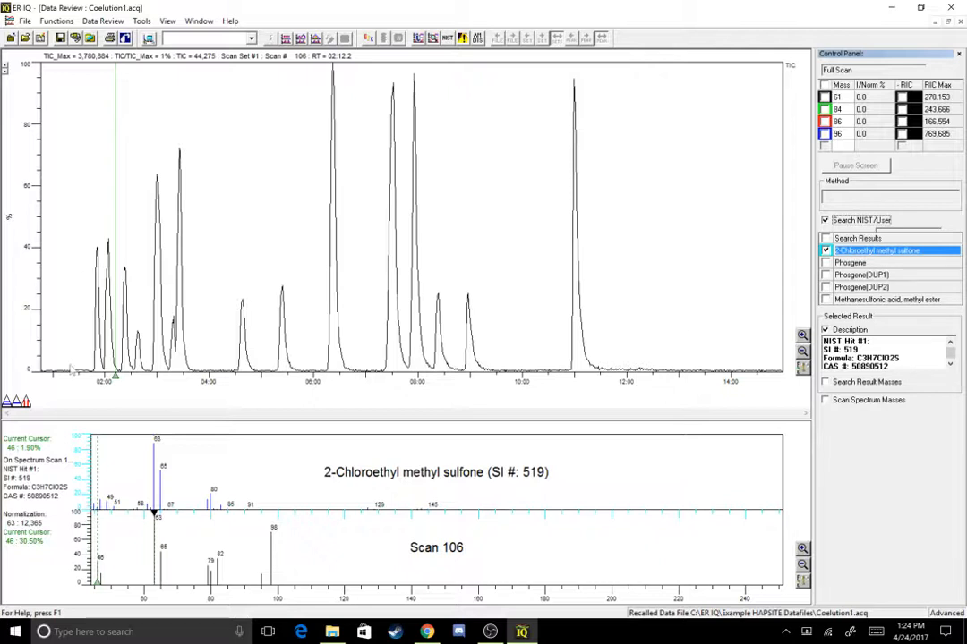
{"action": "mouse_move", "coordinate": [123, 79]}
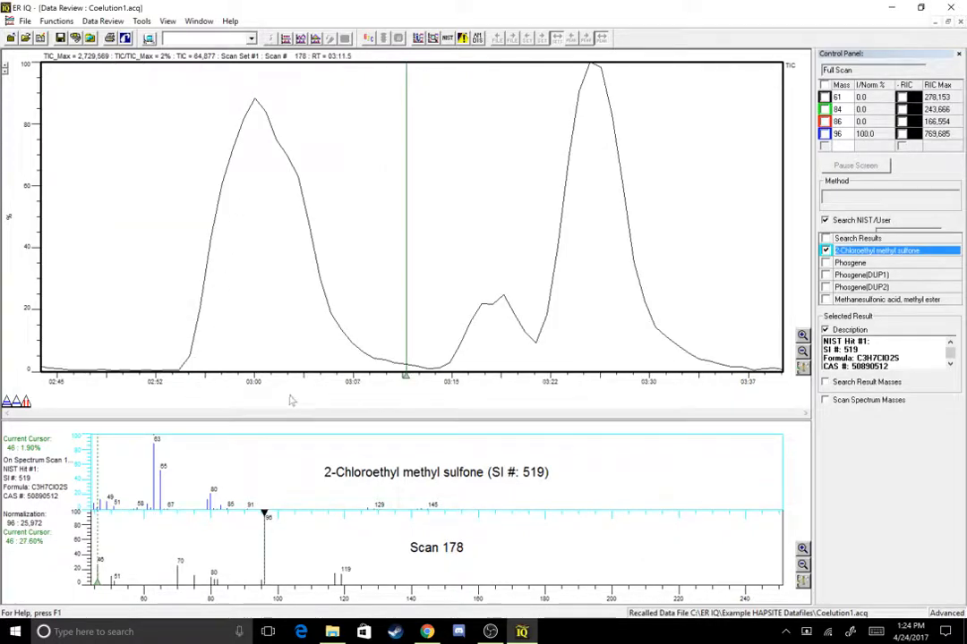
{"action": "mouse_move", "coordinate": [175, 358]}
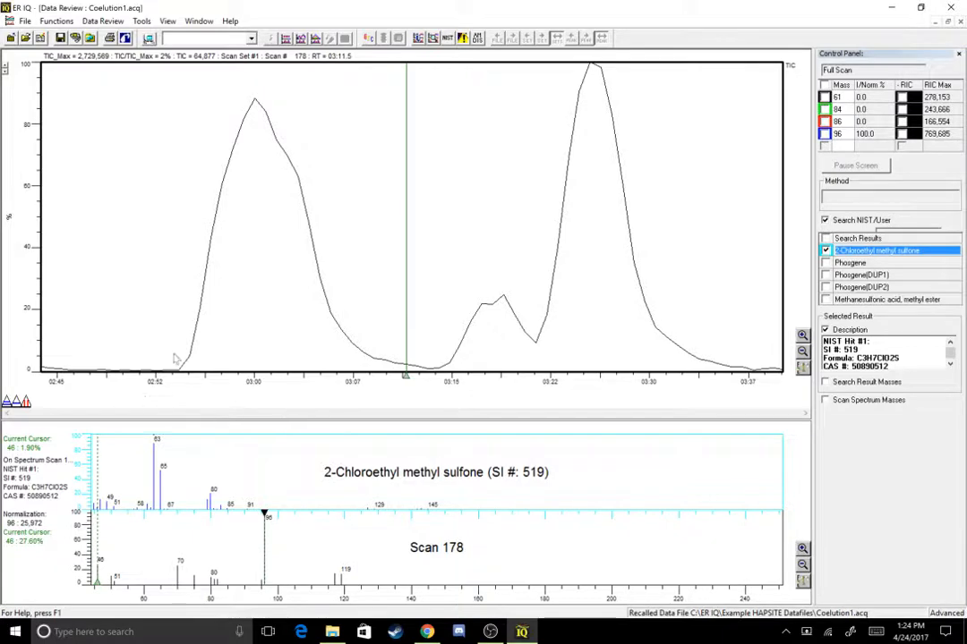
{"action": "mouse_move", "coordinate": [197, 312]}
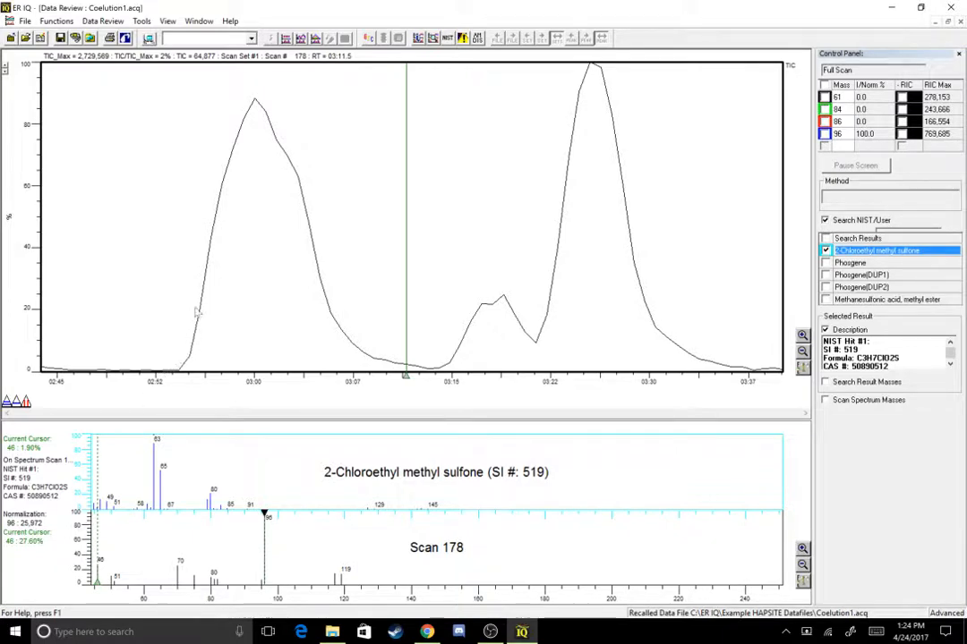
{"action": "mouse_move", "coordinate": [348, 362]}
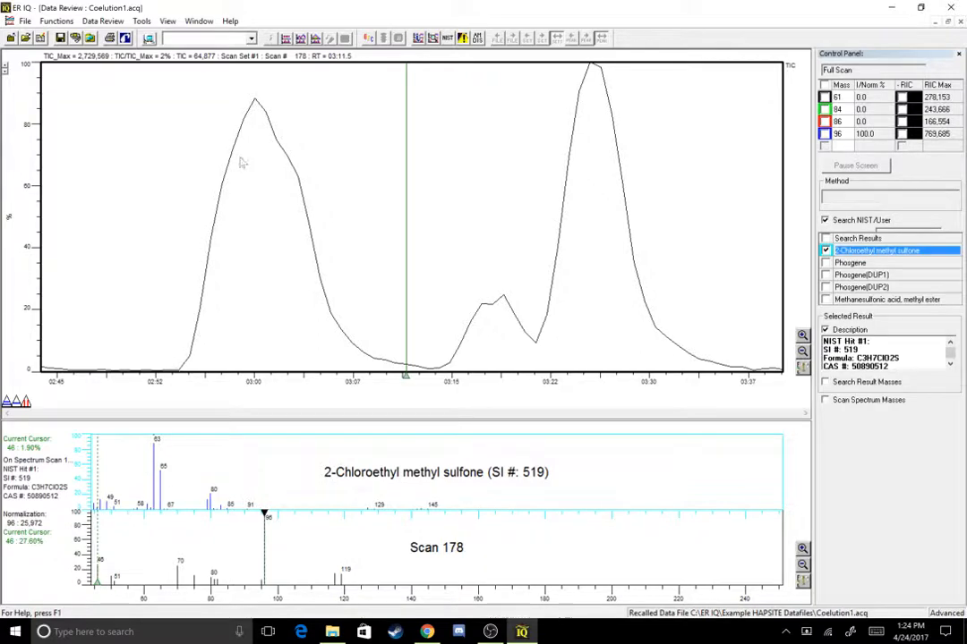
{"action": "mouse_move", "coordinate": [272, 133]}
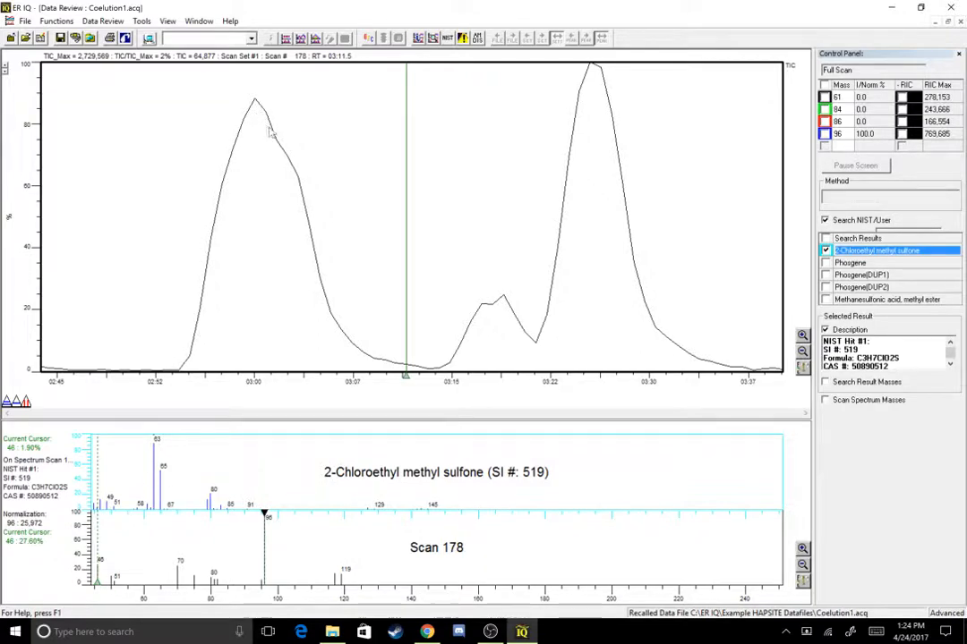
{"action": "mouse_move", "coordinate": [339, 340]}
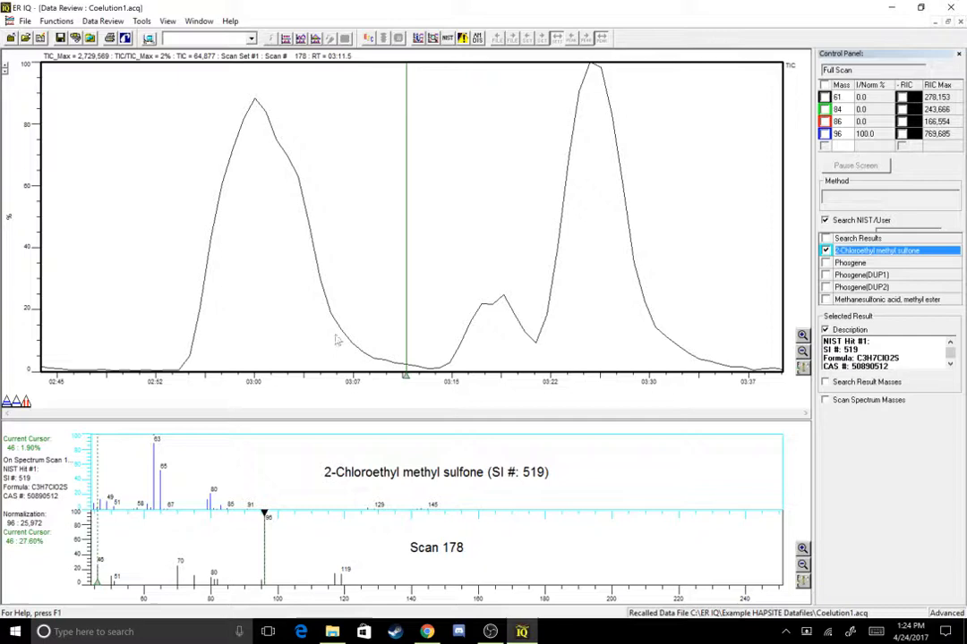
{"action": "mouse_move", "coordinate": [222, 290]}
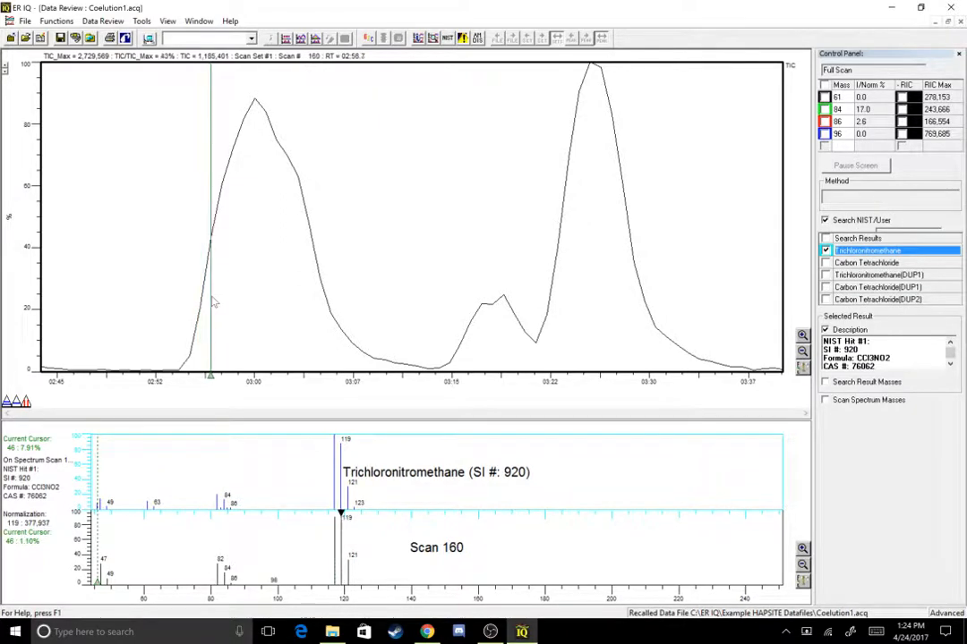
Step: Select the Carbon Tetrachloride result for scan 165 and bring up the spectrum's shortcut menu
{"action": "left_click", "coordinate": [877, 261]}
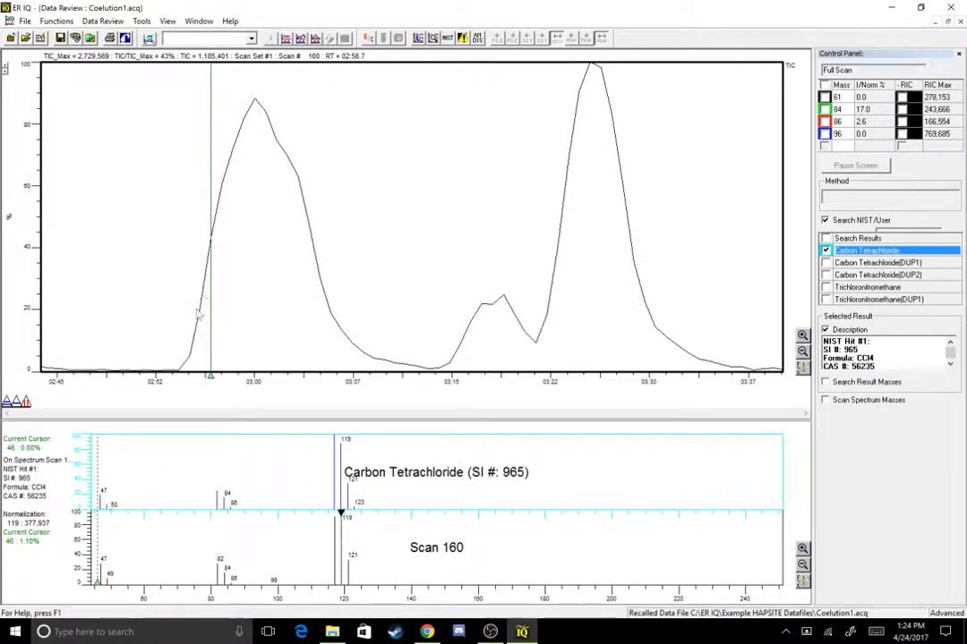
{"action": "mouse_move", "coordinate": [456, 567]}
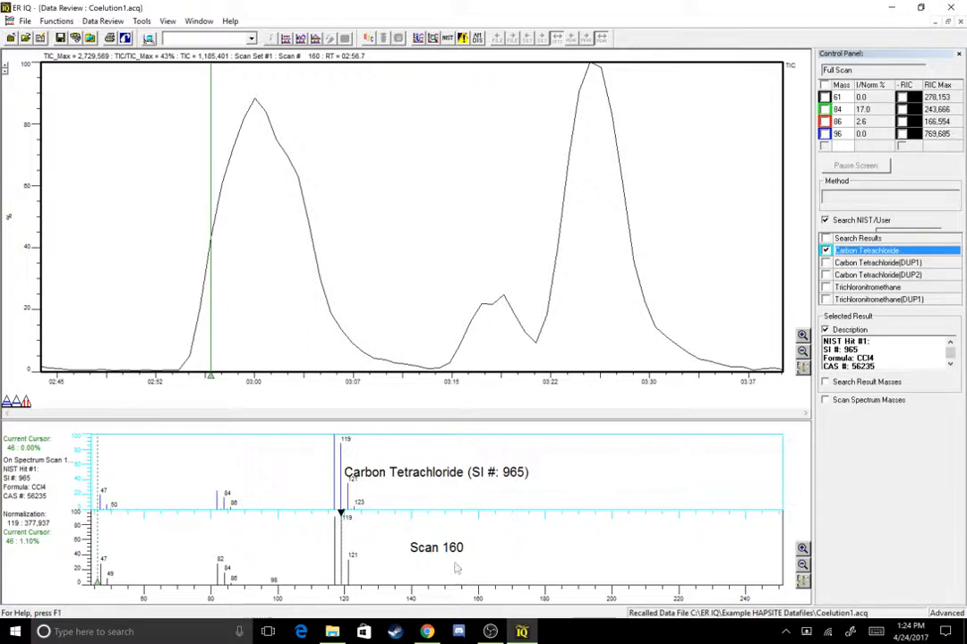
{"action": "mouse_move", "coordinate": [283, 535]}
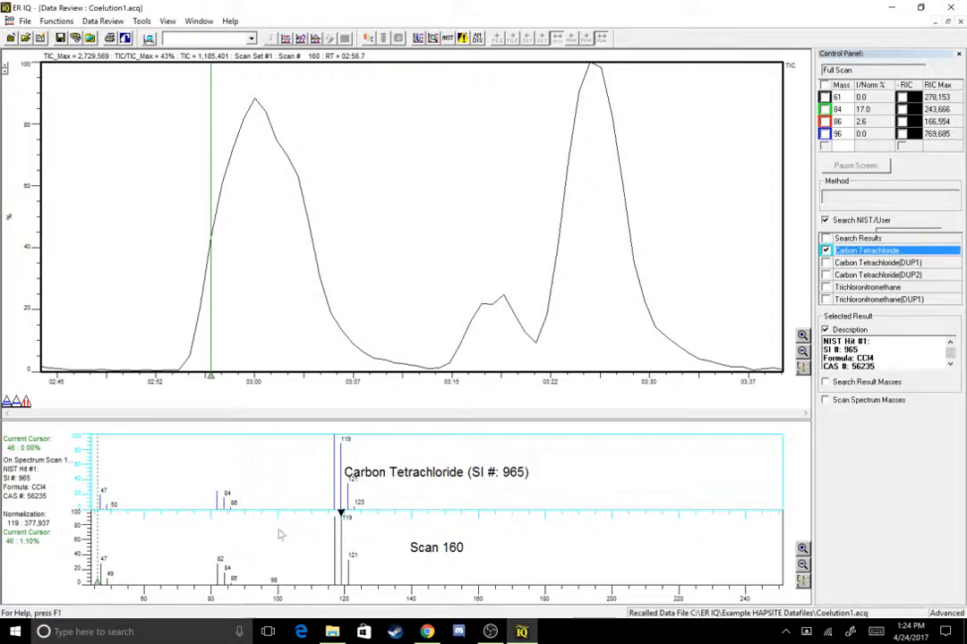
{"action": "mouse_move", "coordinate": [305, 455]}
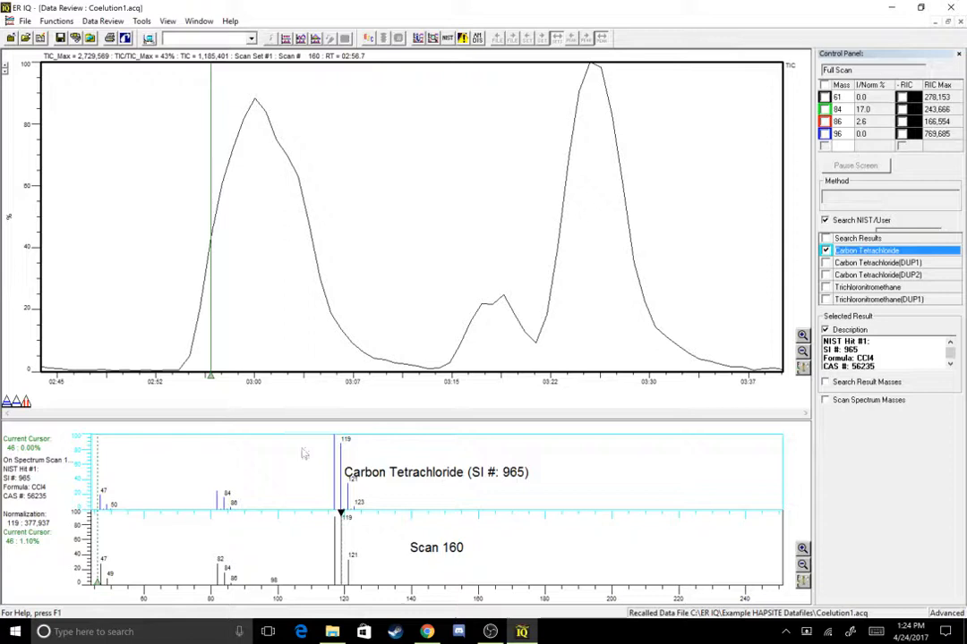
{"action": "mouse_move", "coordinate": [197, 326]}
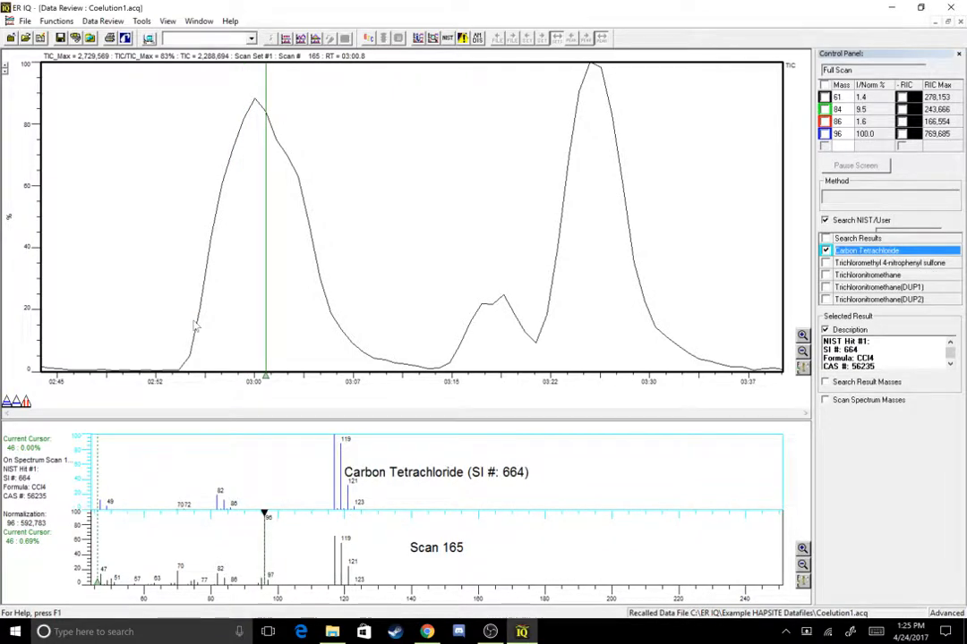
{"action": "mouse_move", "coordinate": [285, 492]}
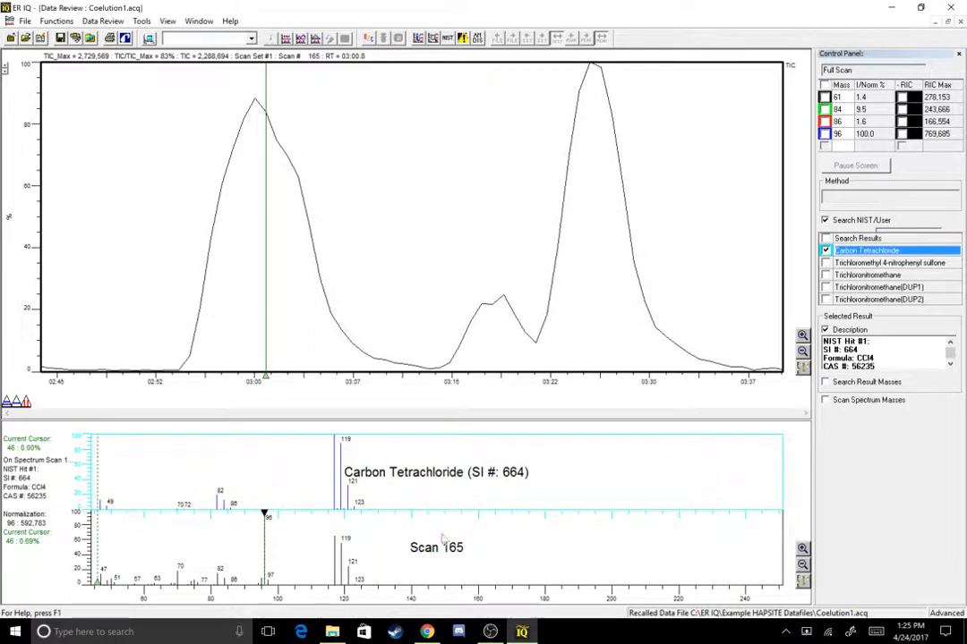
{"action": "right_click", "coordinate": [439, 537]}
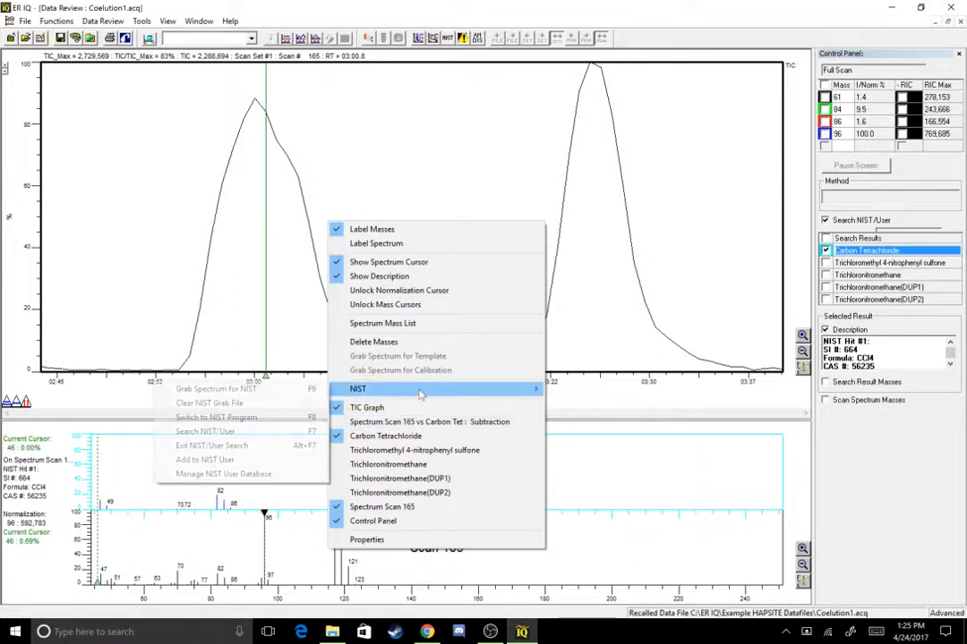
{"action": "mouse_move", "coordinate": [356, 388]}
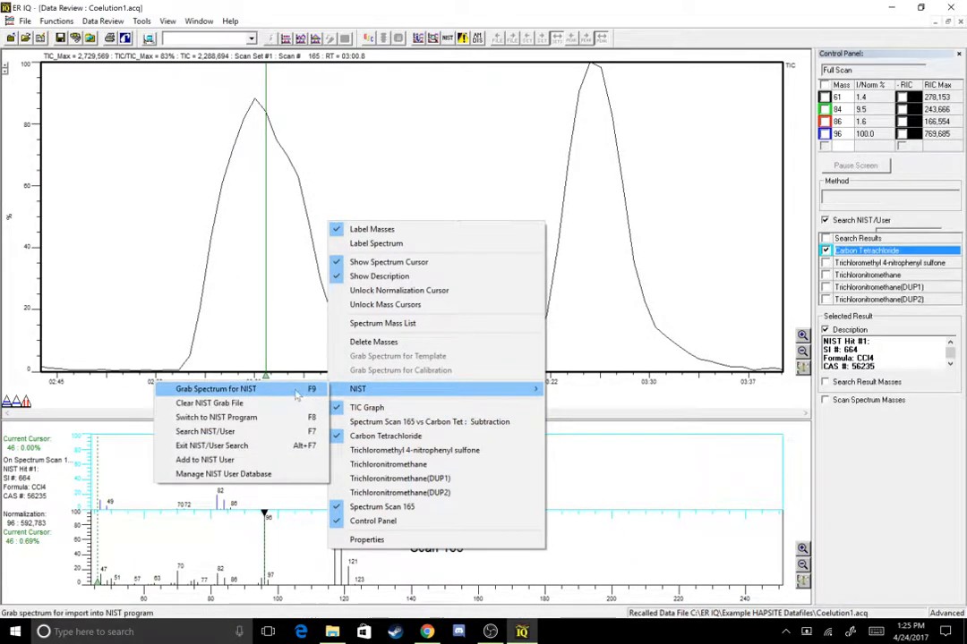
Step: Grab scan 165's spectrum for NIST as a new compound with Switch to NIST enabled
{"action": "left_click", "coordinate": [215, 389]}
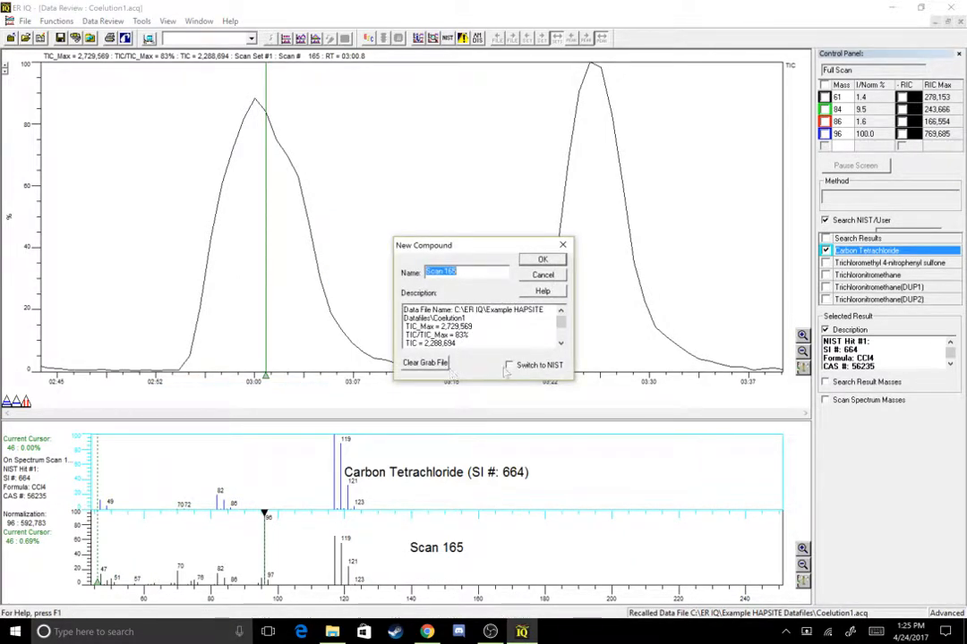
{"action": "left_click", "coordinate": [510, 365]}
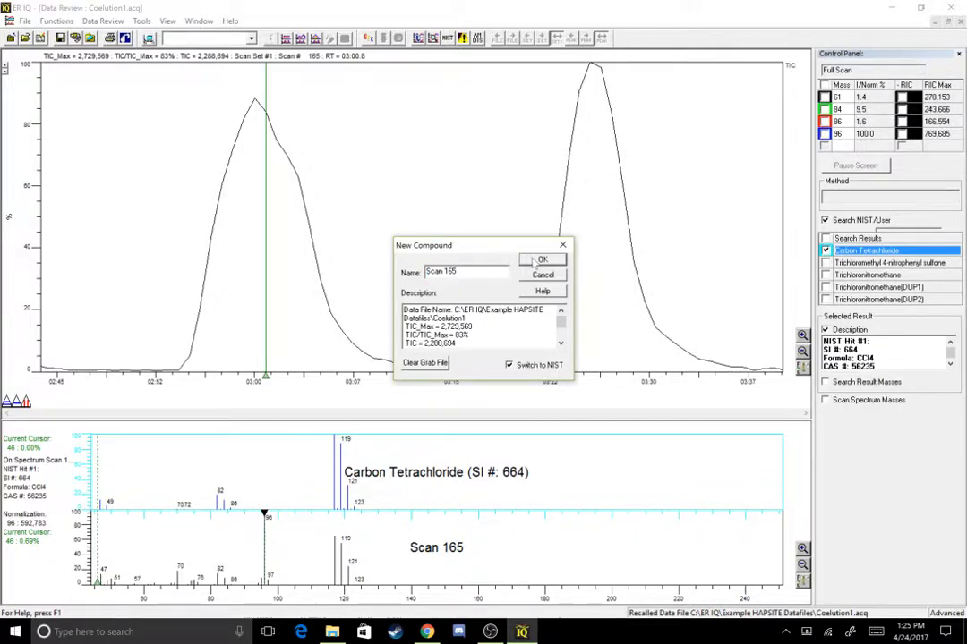
{"action": "left_click", "coordinate": [541, 258]}
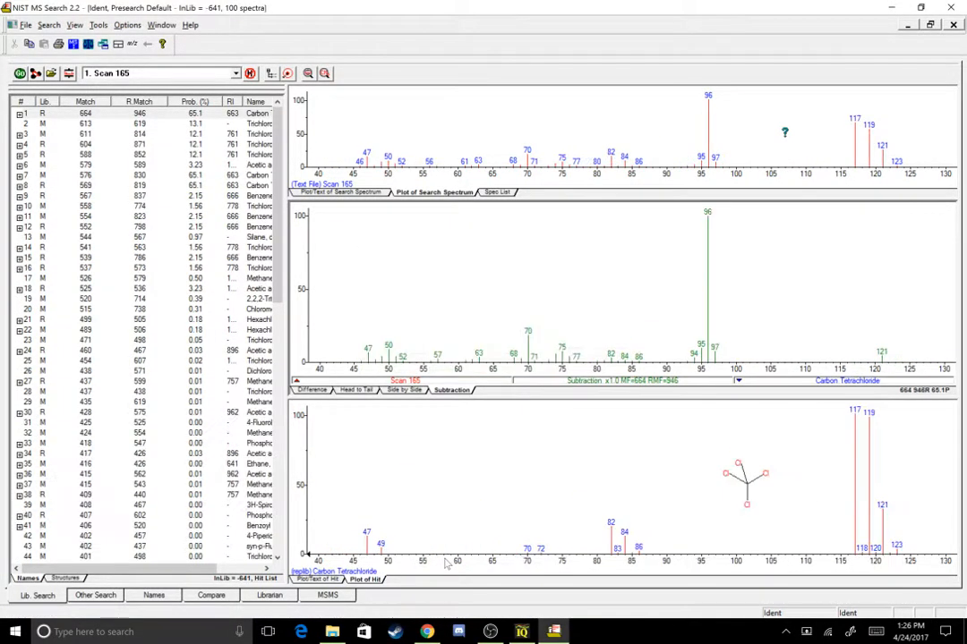
{"action": "mouse_move", "coordinate": [536, 499]}
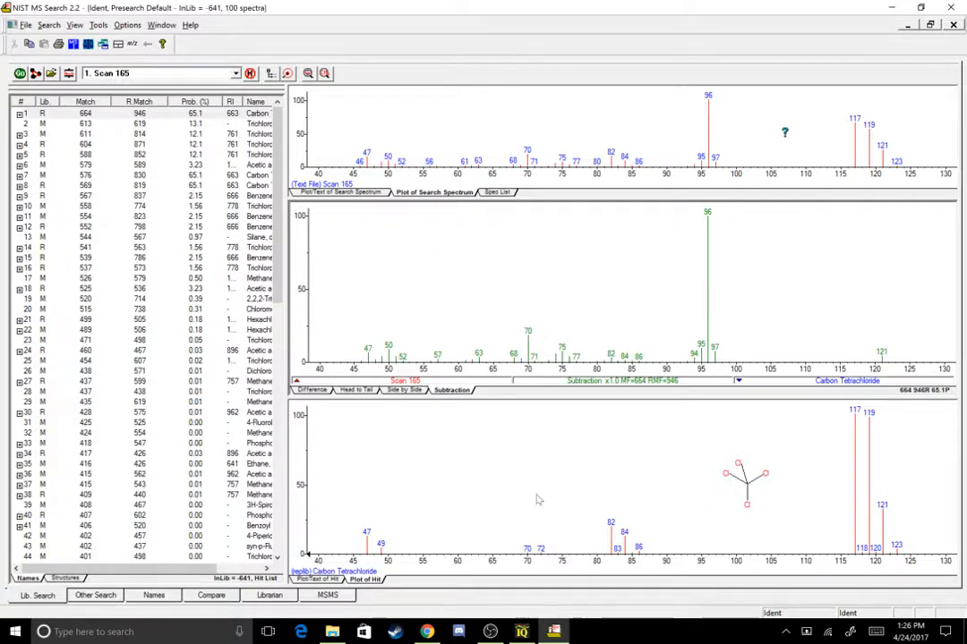
{"action": "mouse_move", "coordinate": [873, 201]}
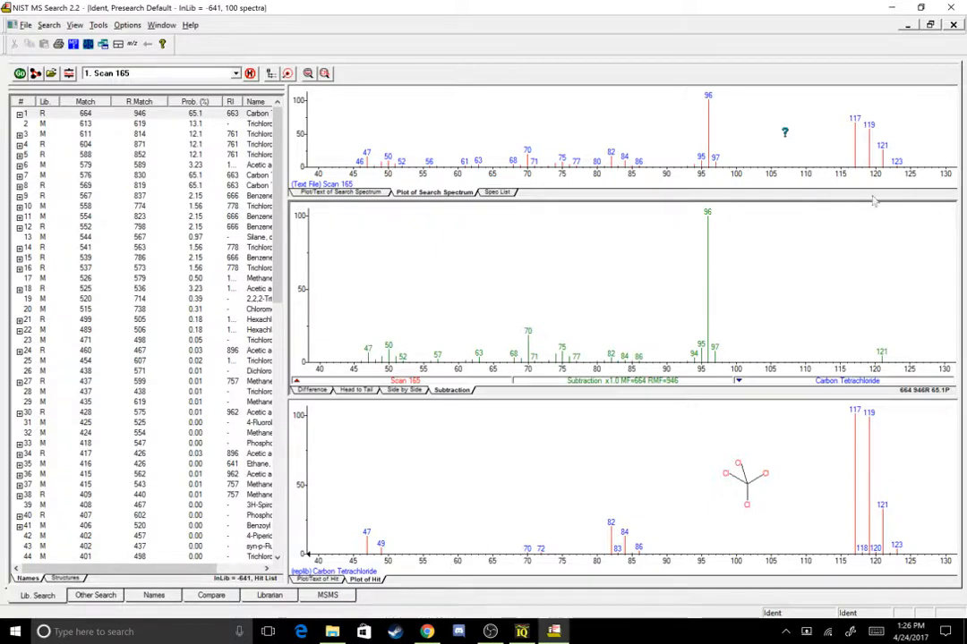
{"action": "mouse_move", "coordinate": [290, 254]}
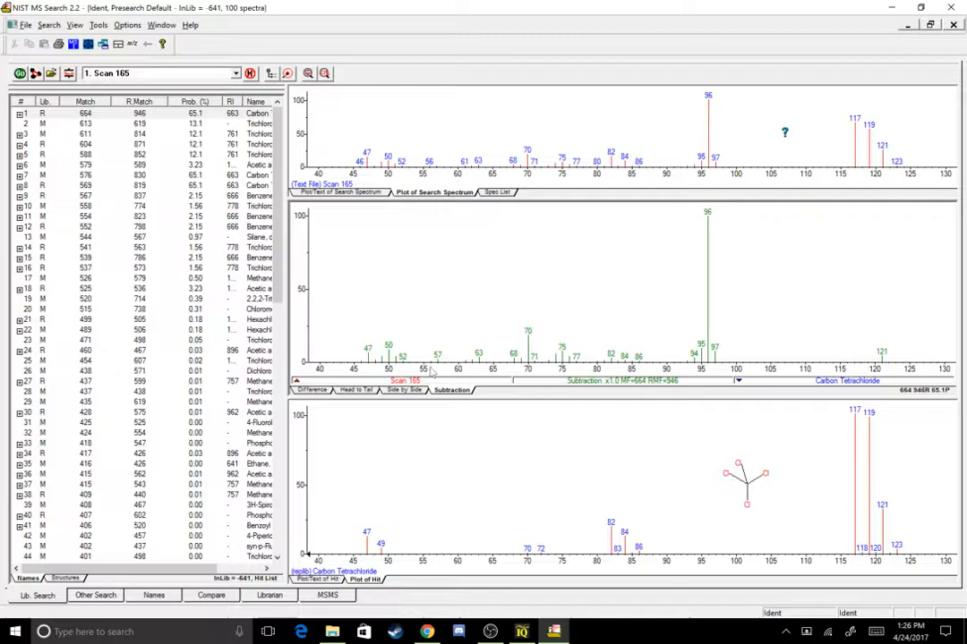
{"action": "mouse_move", "coordinate": [824, 374]}
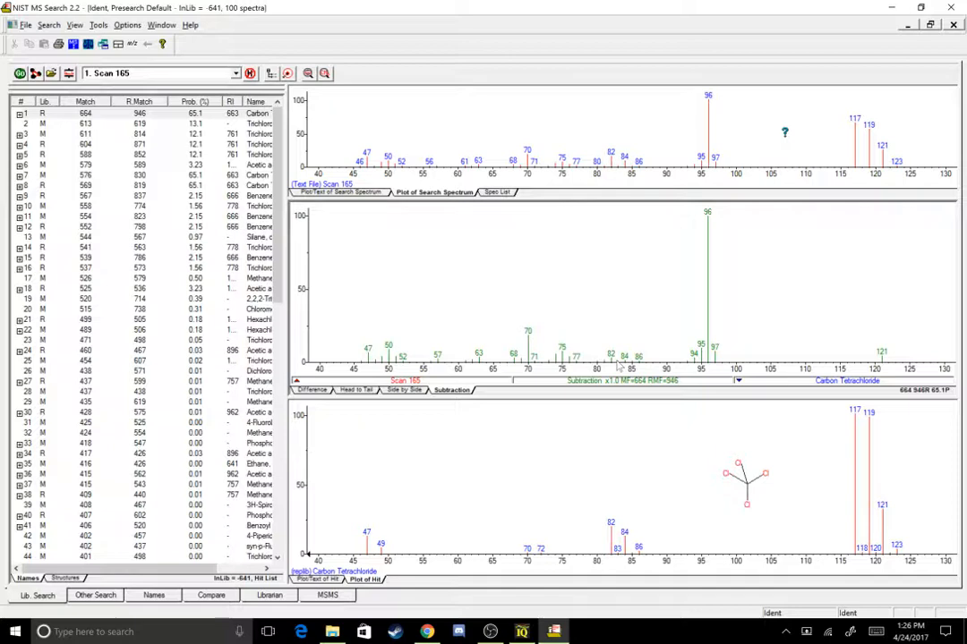
{"action": "mouse_move", "coordinate": [444, 397]}
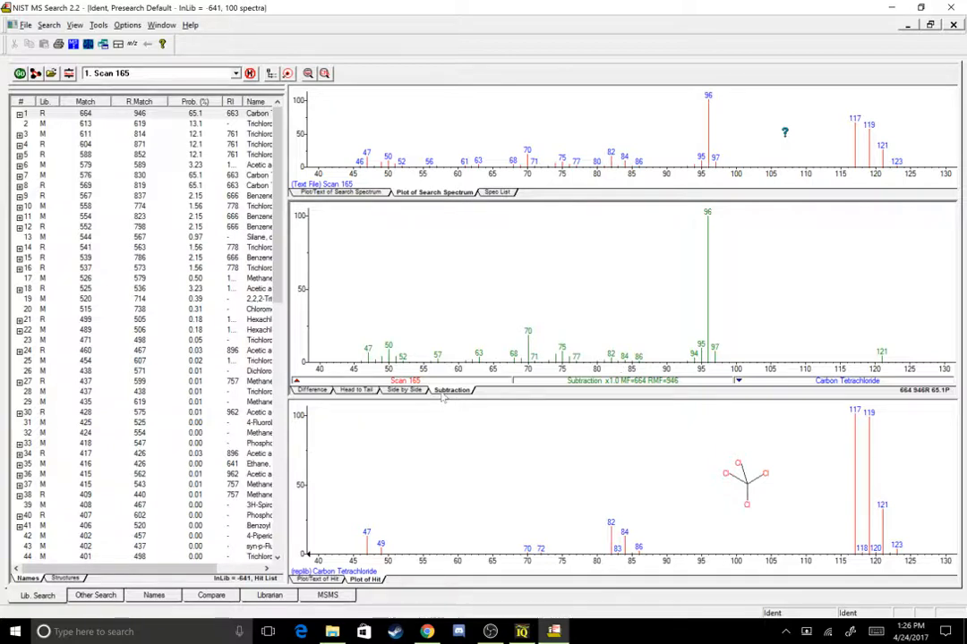
{"action": "mouse_move", "coordinate": [519, 305]}
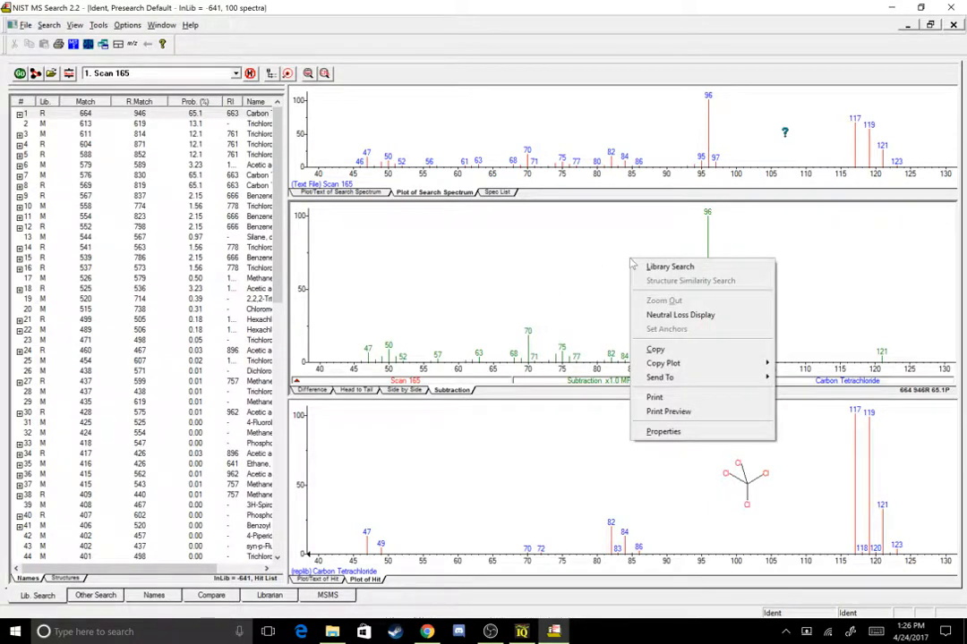
Step: Run Library Search on the subtracted Scan 165 spectrum, yielding Benzene, fluoro- as top match
{"action": "left_click", "coordinate": [669, 265]}
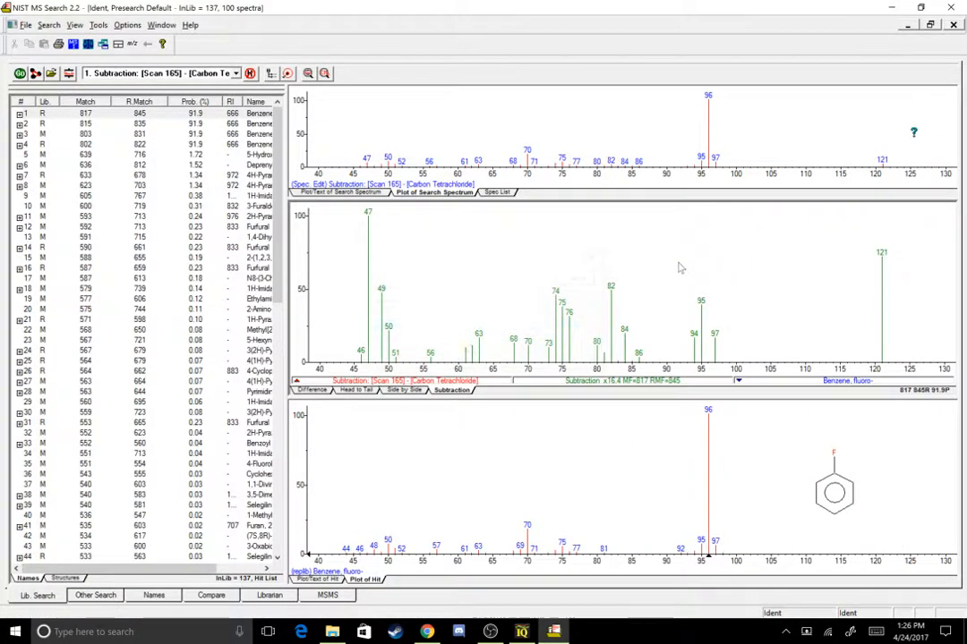
{"action": "mouse_move", "coordinate": [641, 293]}
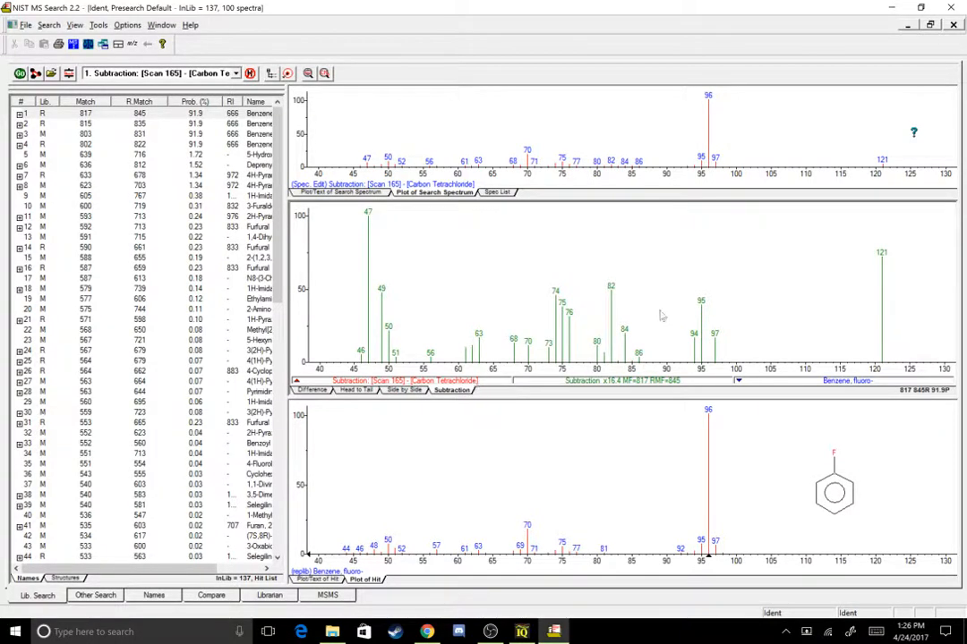
{"action": "mouse_move", "coordinate": [720, 293]}
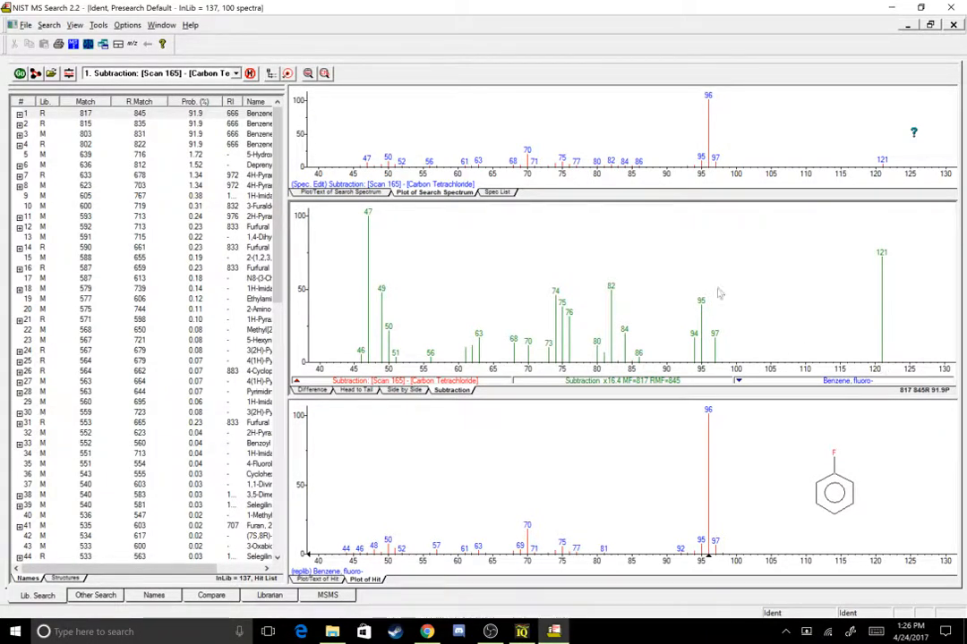